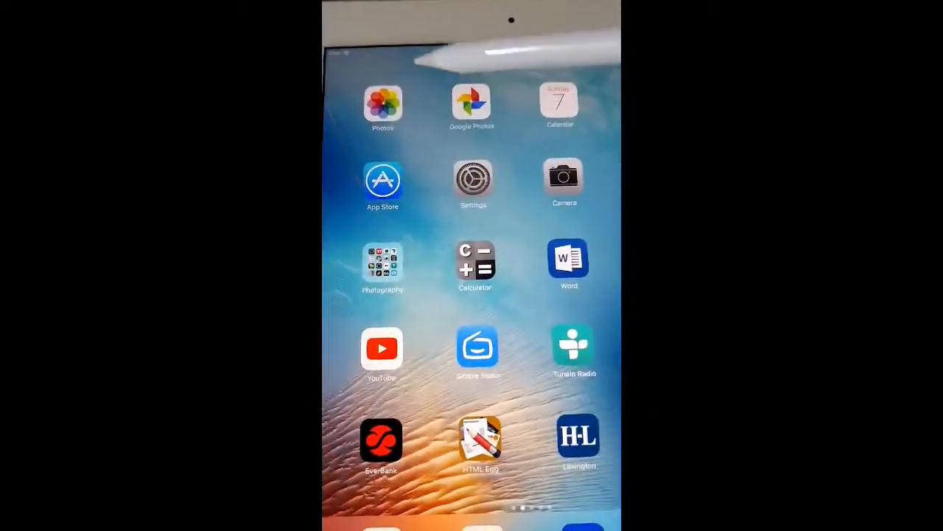
# Open the photo library so the device's images appear in the picker grid
pyautogui.click(383, 102)
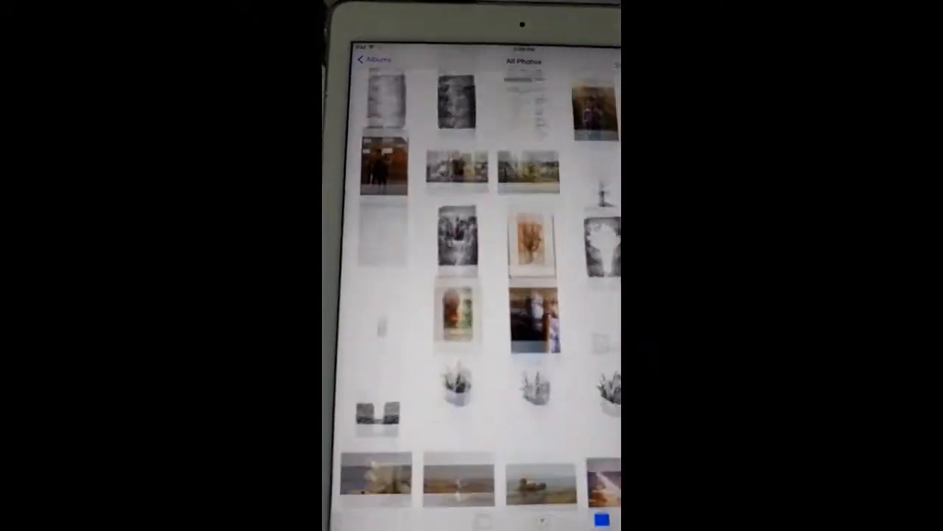
pyautogui.scroll(-3)
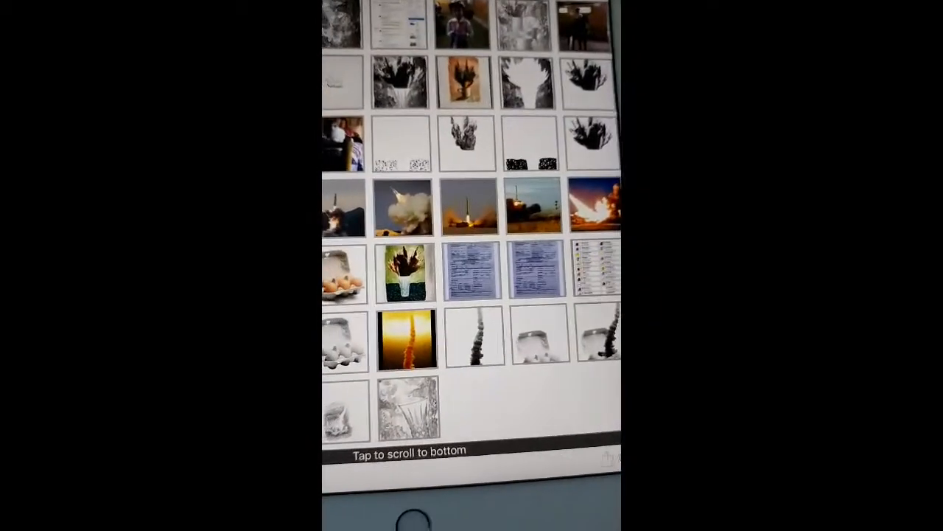
# Scroll the thumbnail grid toward the newest photos at the bottom of the library
pyautogui.scroll(3)
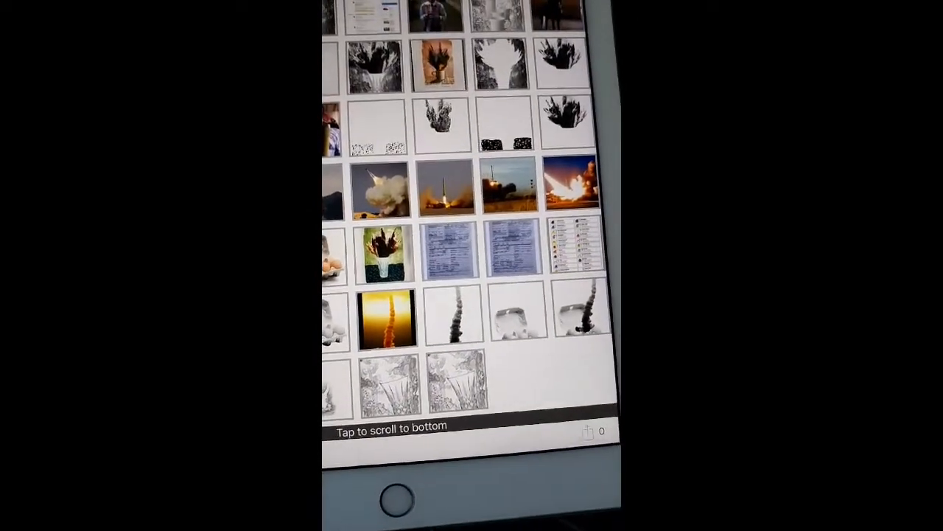